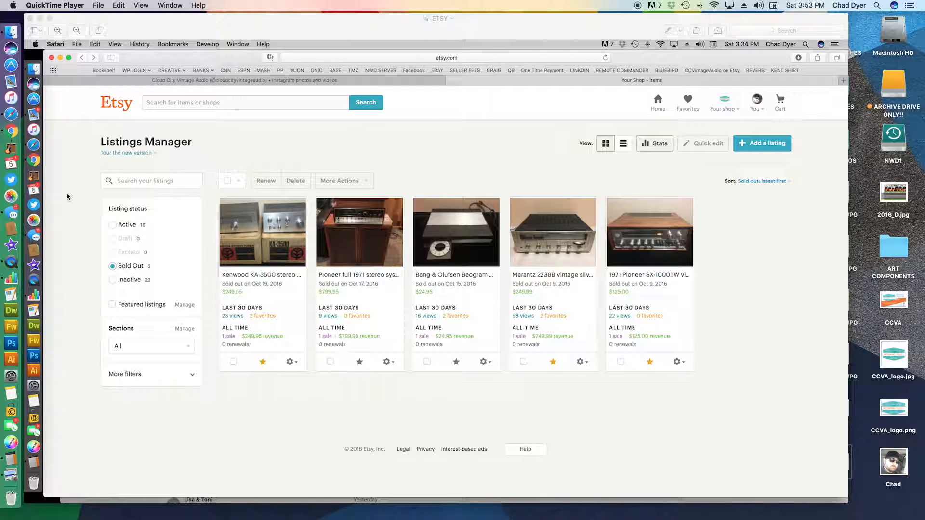
{"action": "mouse_move", "coordinate": [567, 278]}
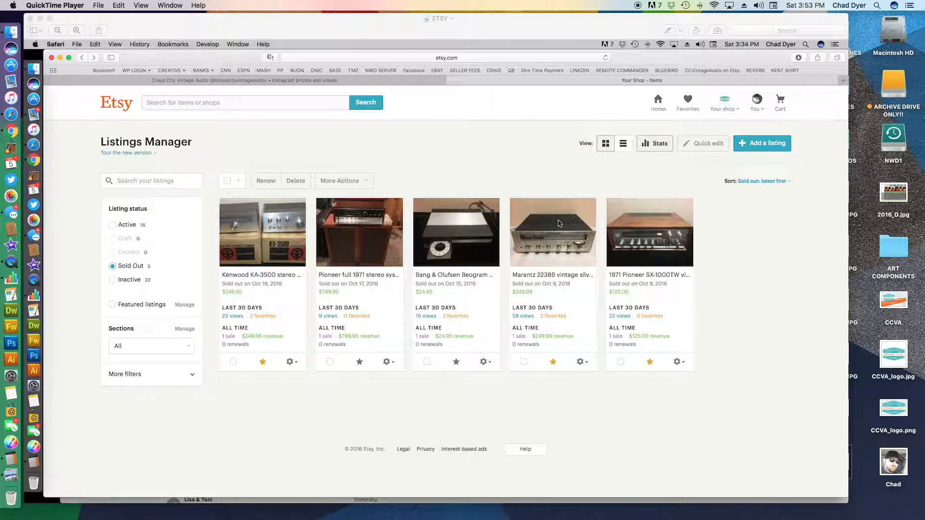
{"action": "mouse_move", "coordinate": [560, 239]}
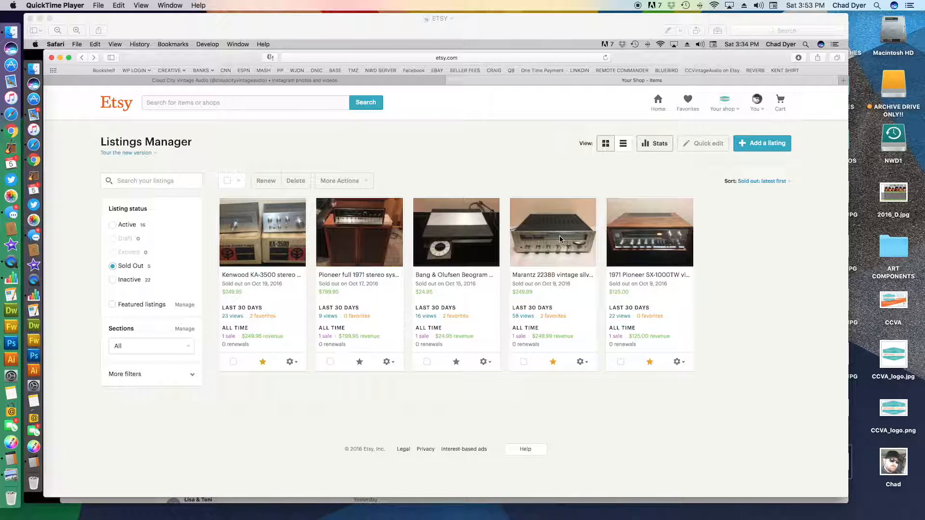
{"action": "mouse_move", "coordinate": [530, 203]}
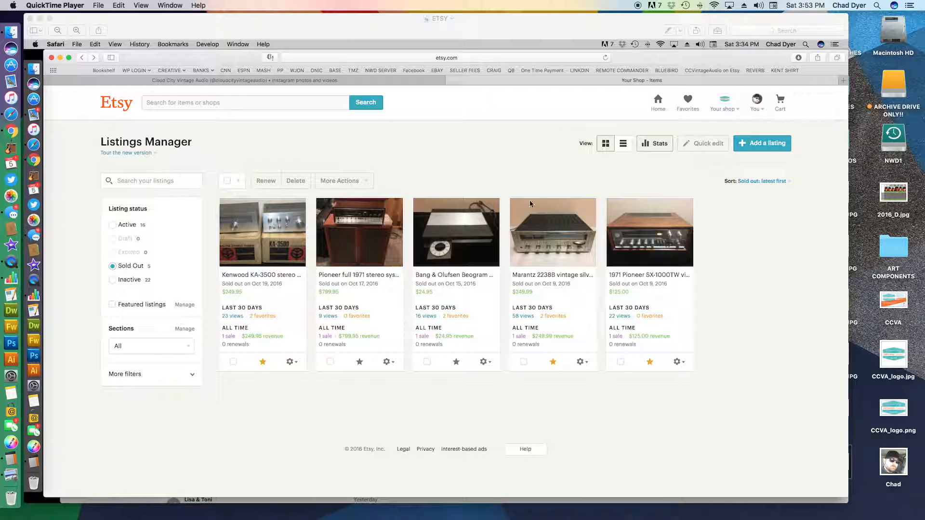
{"action": "mouse_move", "coordinate": [559, 247]}
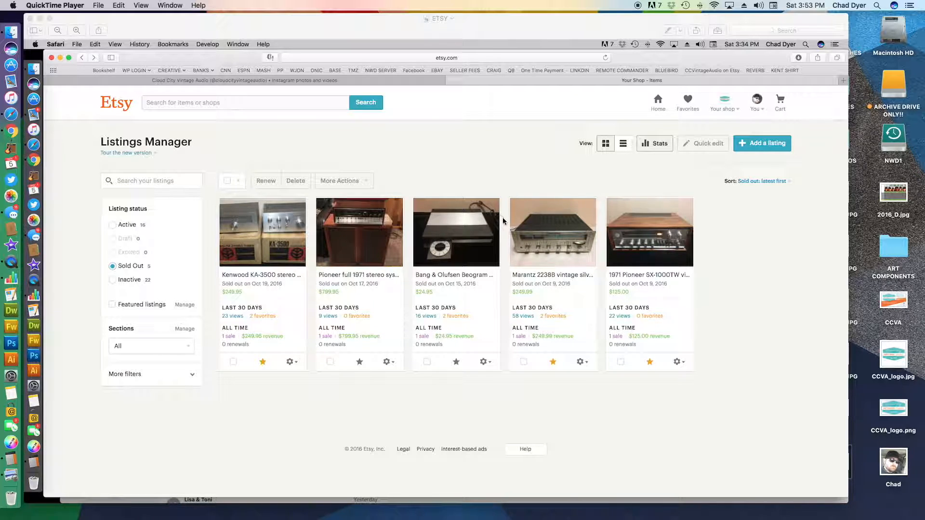
{"action": "mouse_move", "coordinate": [516, 242]}
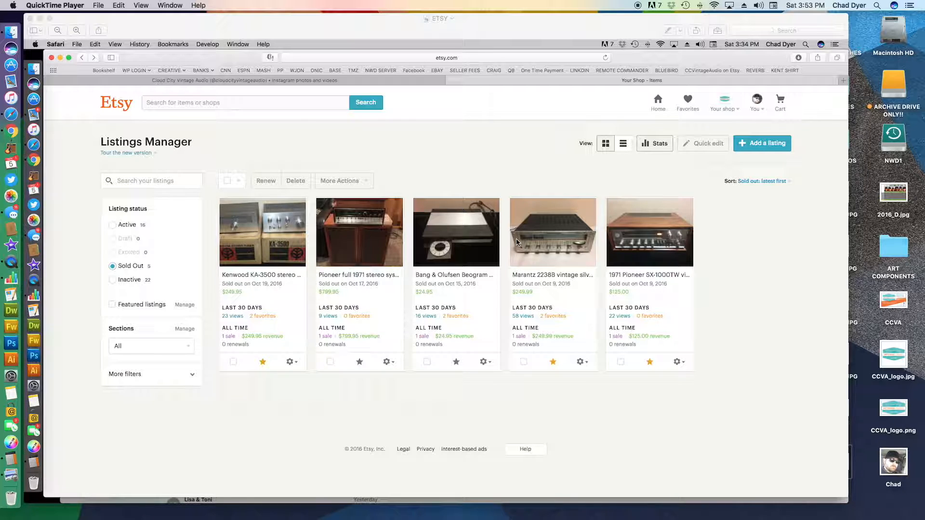
{"action": "mouse_move", "coordinate": [537, 242]}
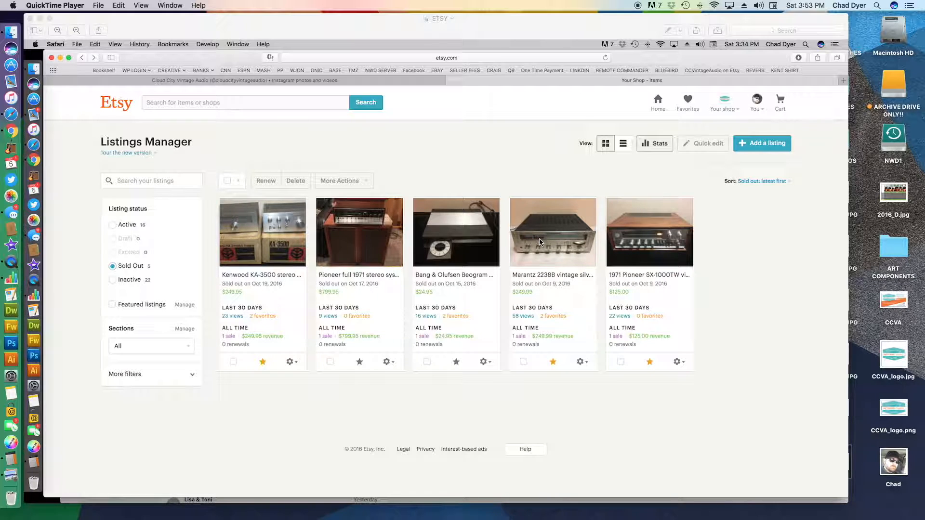
{"action": "mouse_move", "coordinate": [567, 242]}
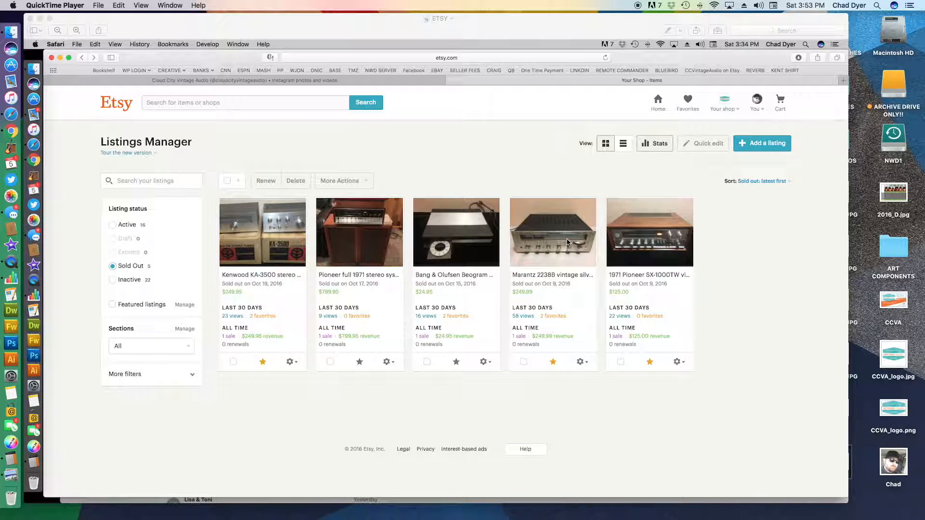
{"action": "mouse_move", "coordinate": [518, 286]}
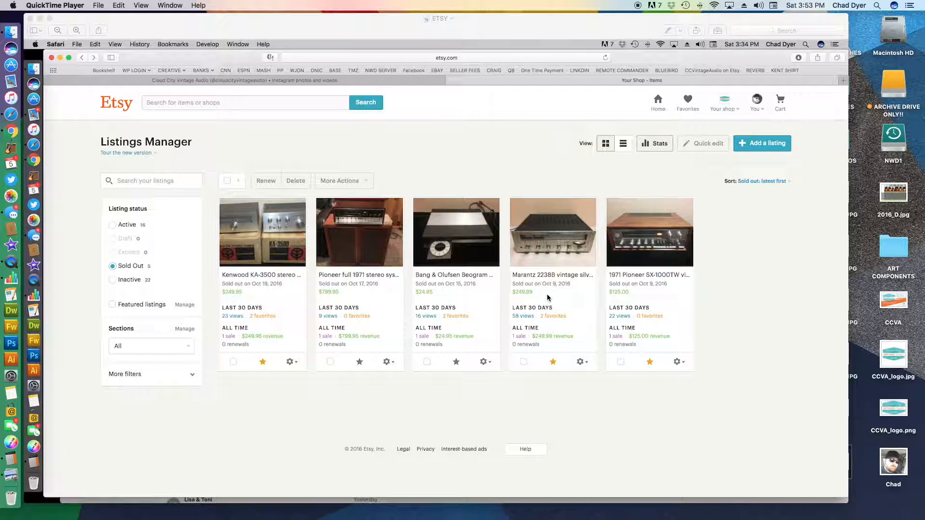
{"action": "mouse_move", "coordinate": [549, 334]}
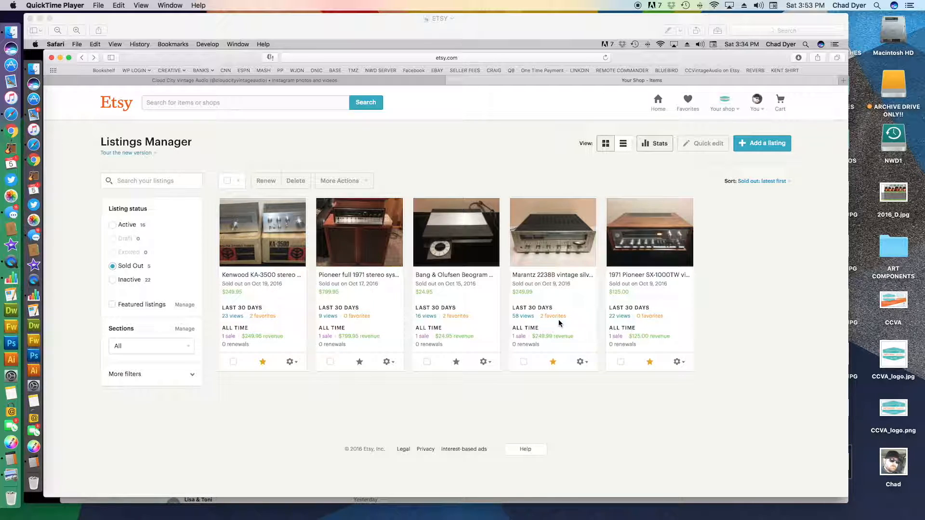
{"action": "mouse_move", "coordinate": [571, 310]}
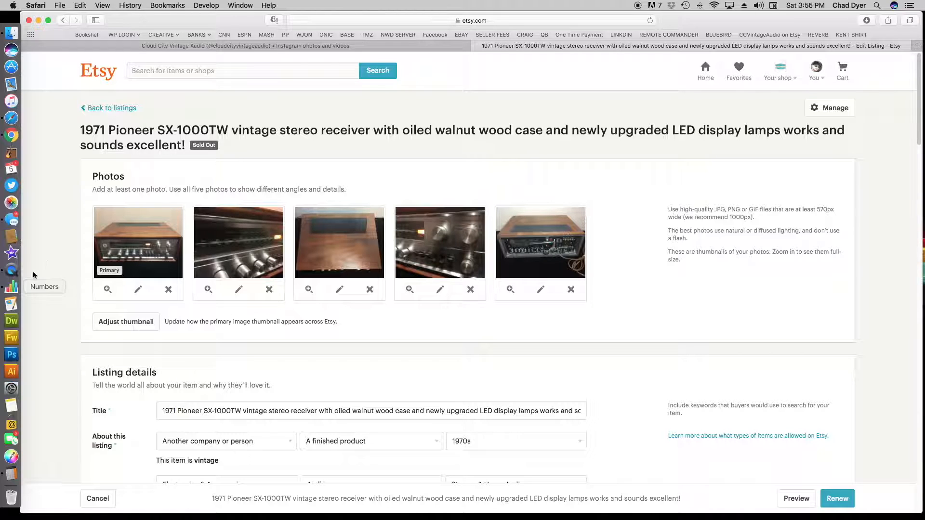
{"action": "mouse_move", "coordinate": [129, 254]}
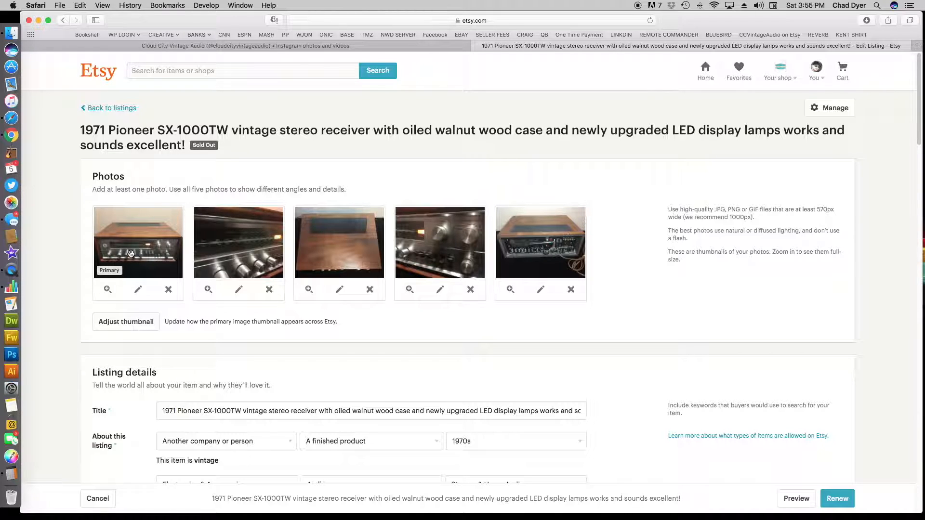
{"action": "mouse_move", "coordinate": [227, 246]}
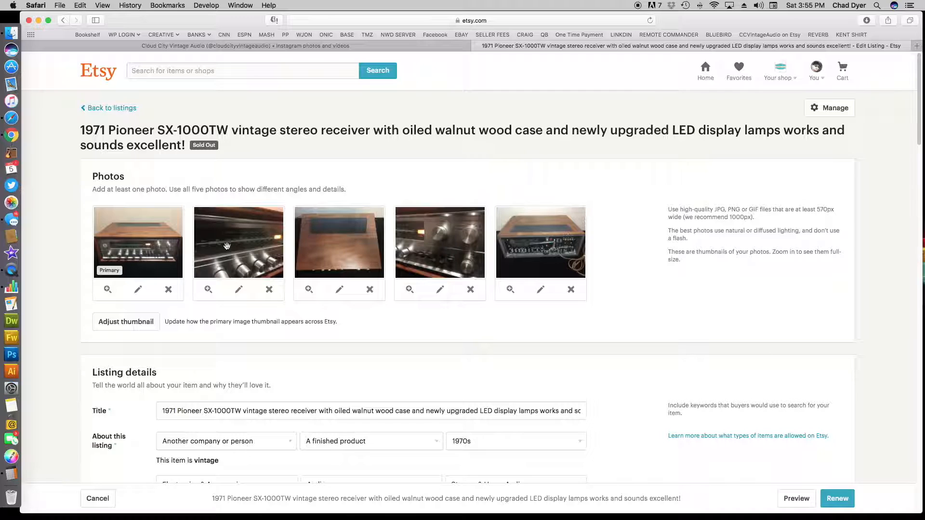
{"action": "mouse_move", "coordinate": [128, 242]}
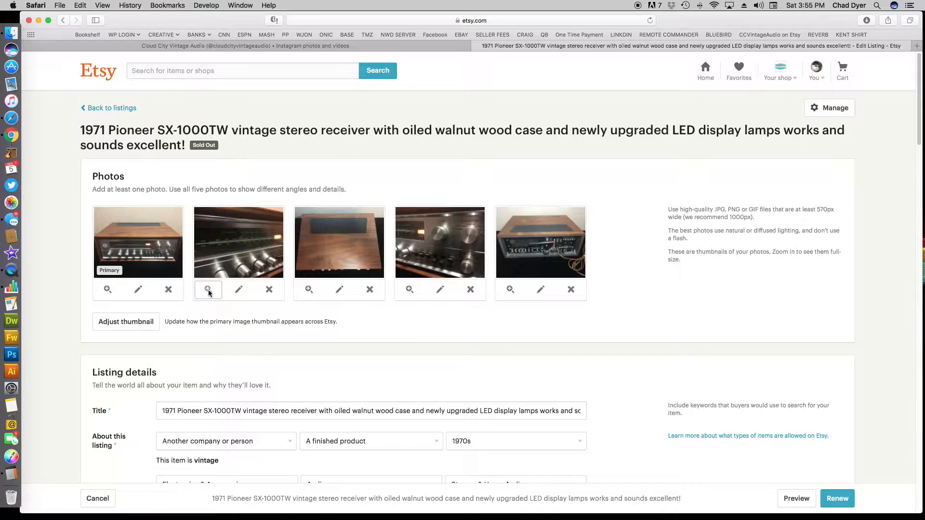
{"action": "left_click", "coordinate": [208, 290]}
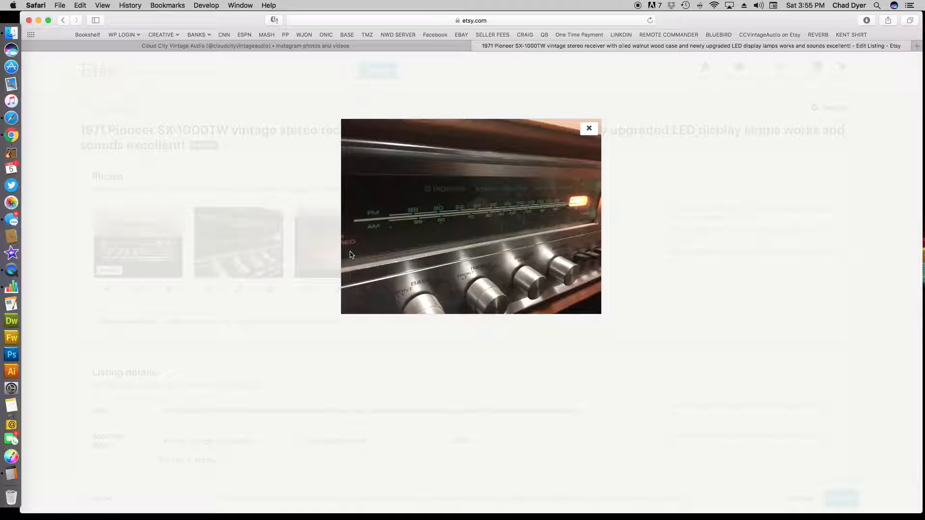
{"action": "mouse_move", "coordinate": [463, 223]}
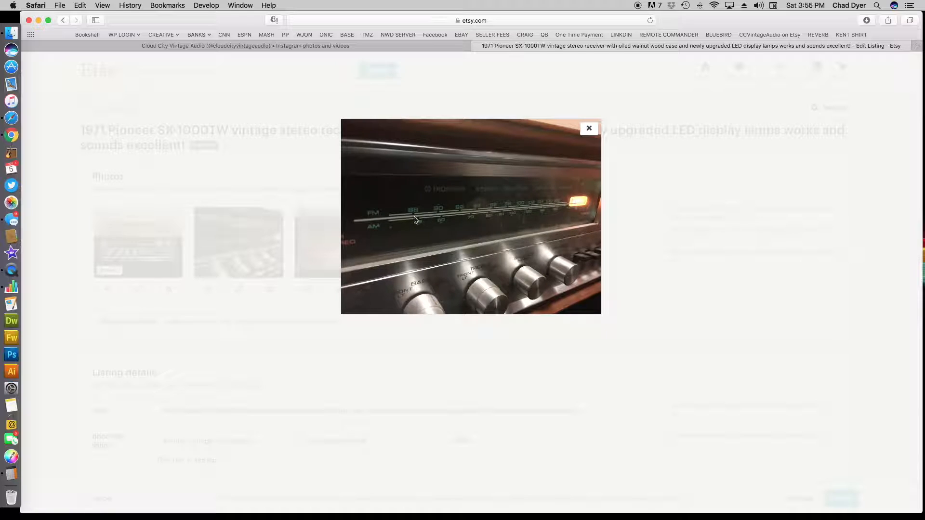
{"action": "mouse_move", "coordinate": [301, 252]}
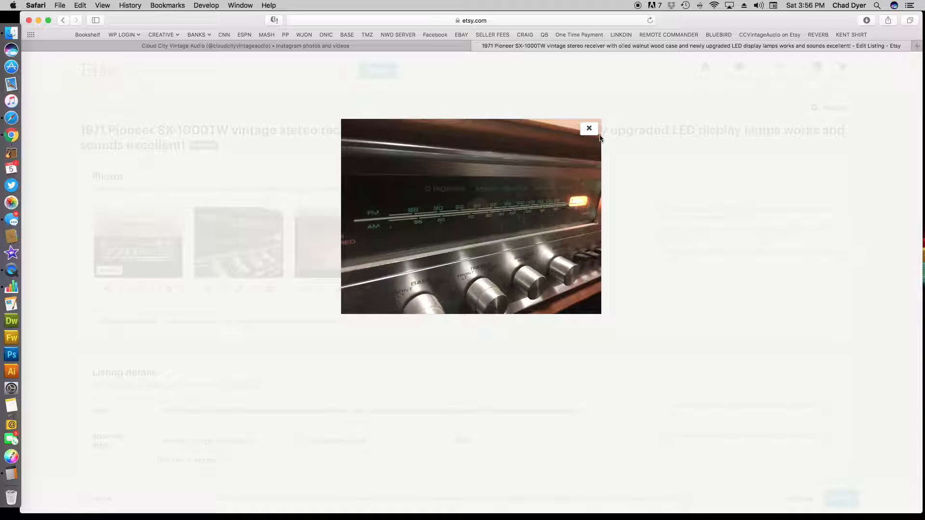
{"action": "left_click", "coordinate": [589, 128]}
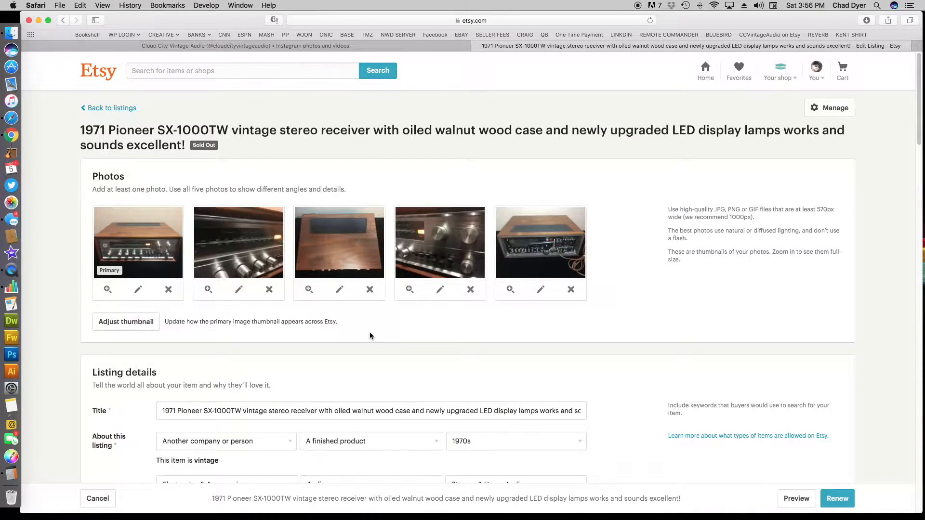
Scroll the Vintage Hi-Fi and Stereo Equipment group feed and close the chat window
{"action": "scroll", "scroll_direction": "down", "scroll_amount": 3}
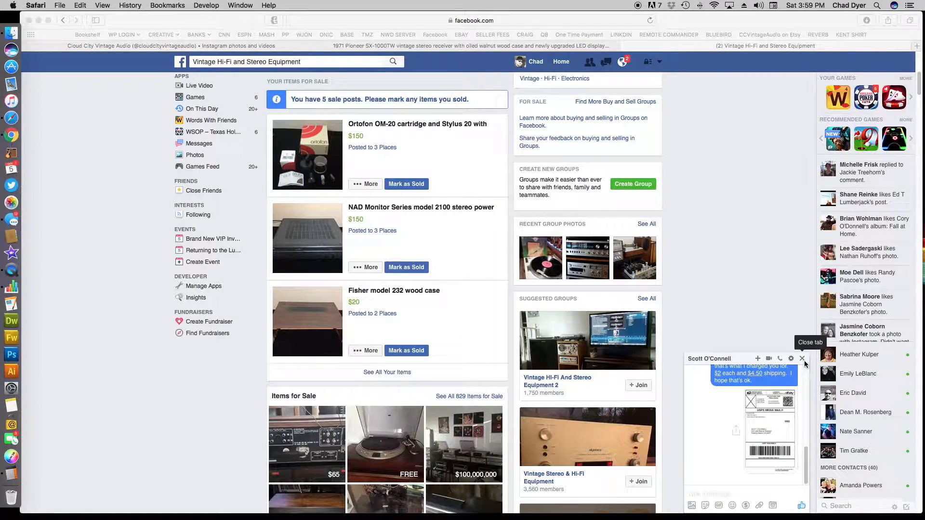
{"action": "left_click", "coordinate": [802, 359]}
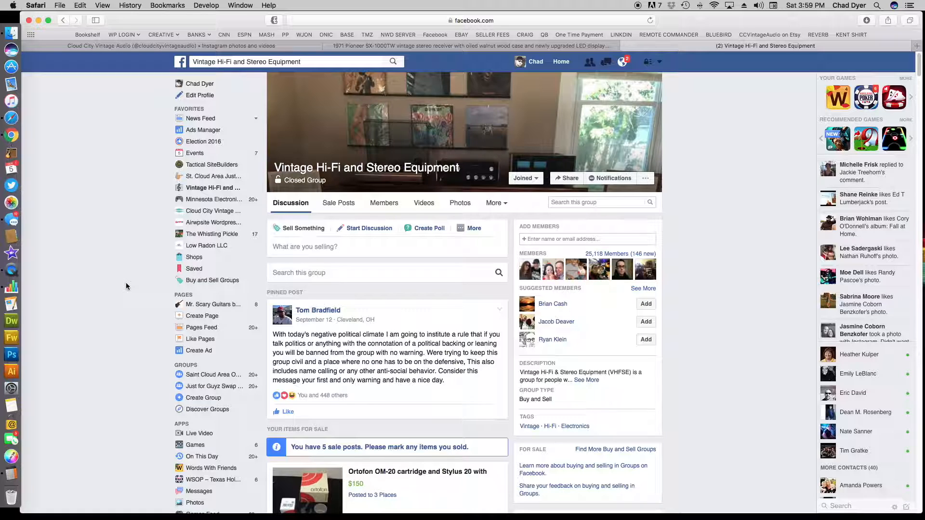
{"action": "mouse_move", "coordinate": [108, 84]}
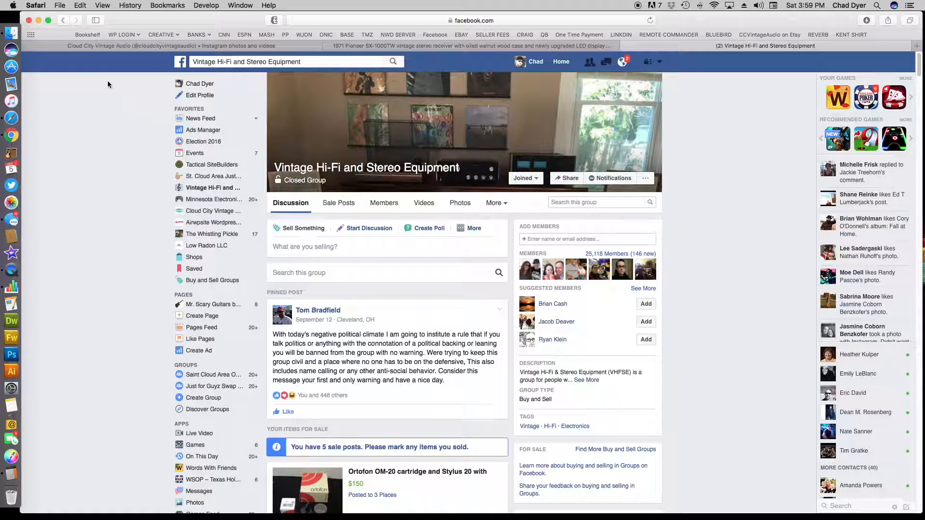
{"action": "mouse_move", "coordinate": [86, 80]}
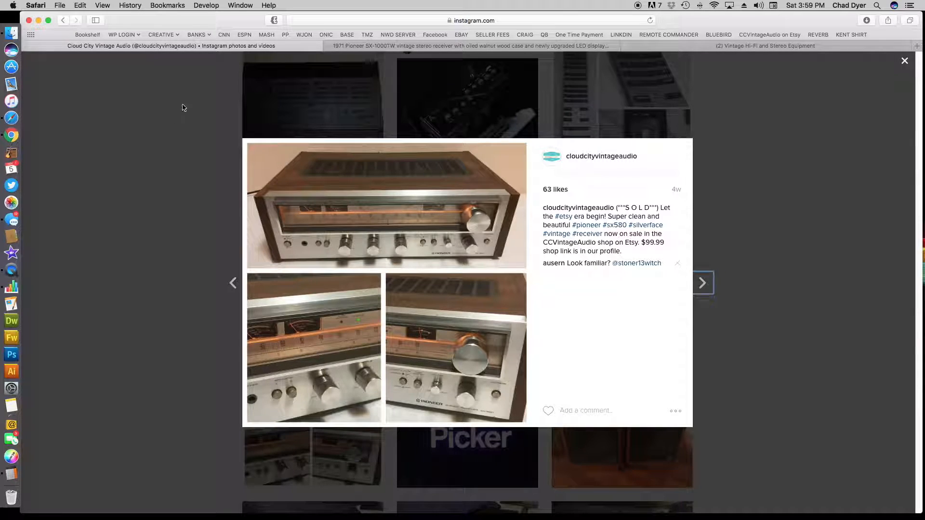
{"action": "mouse_move", "coordinate": [410, 160]}
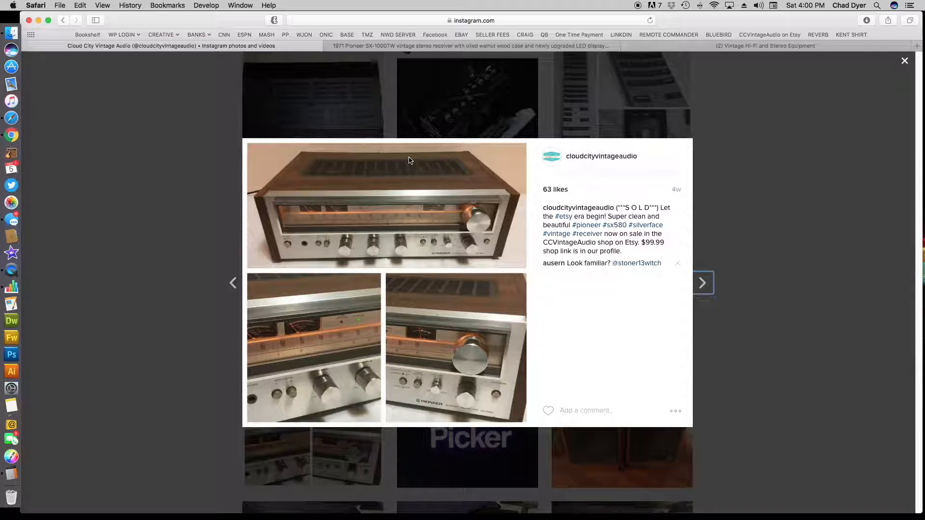
{"action": "mouse_move", "coordinate": [224, 124]}
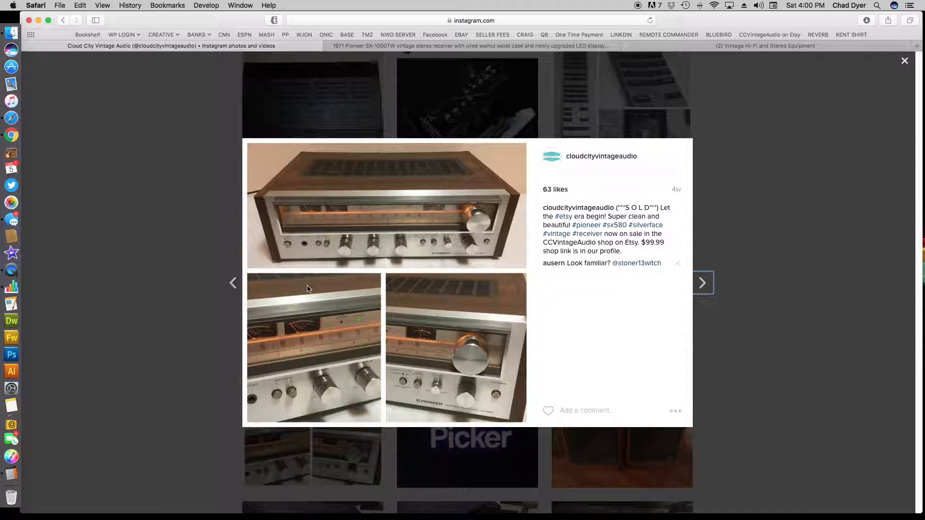
{"action": "mouse_move", "coordinate": [447, 228]}
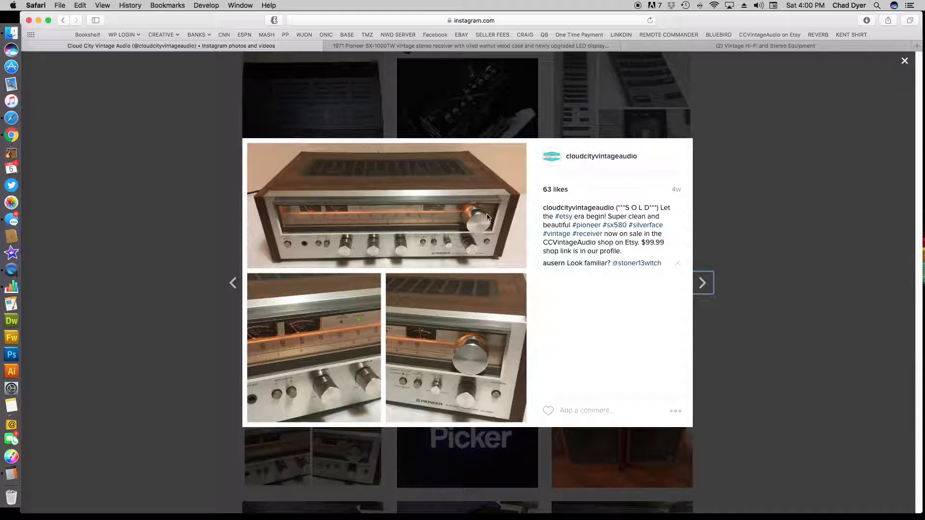
{"action": "mouse_move", "coordinate": [449, 179]}
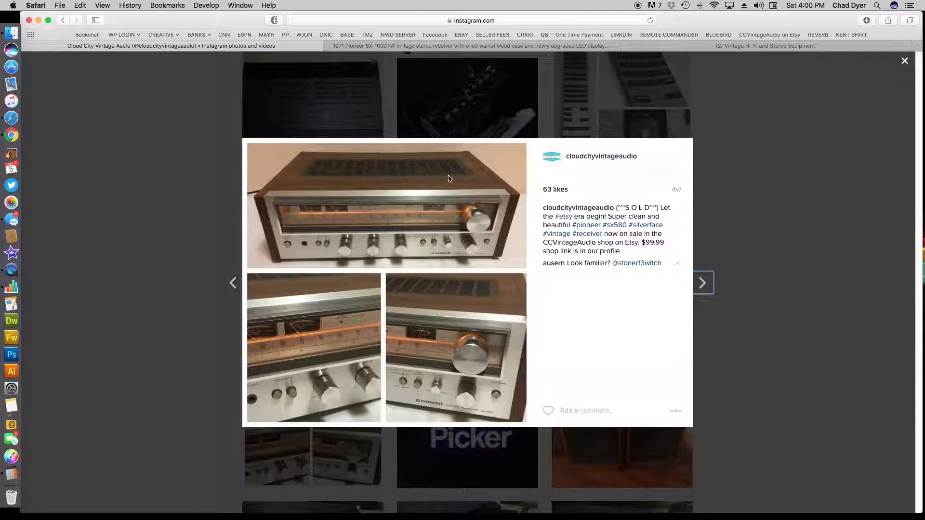
{"action": "mouse_move", "coordinate": [373, 89]}
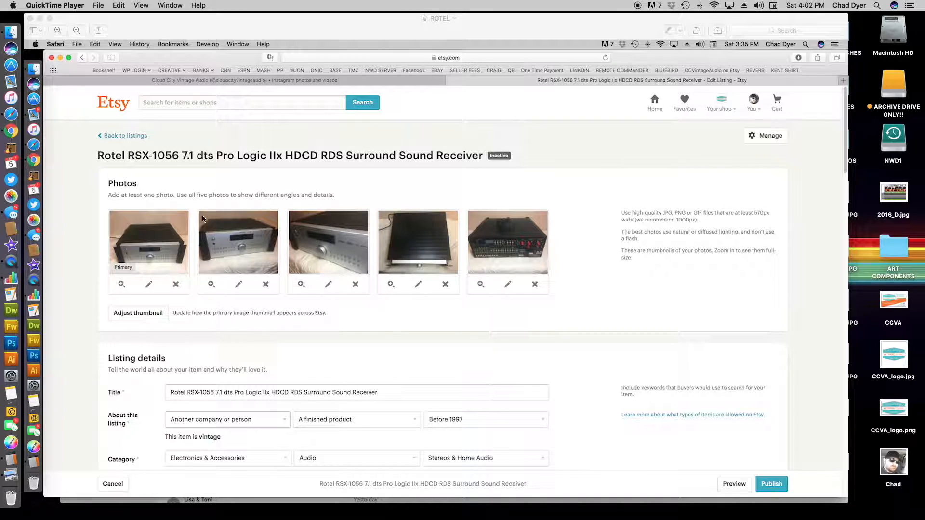
{"action": "mouse_move", "coordinate": [73, 225]}
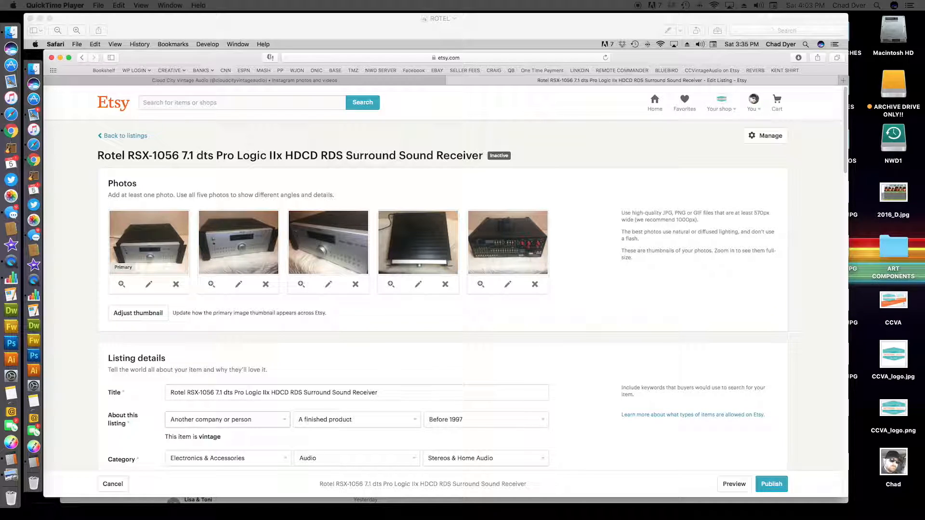
{"action": "mouse_move", "coordinate": [561, 376]}
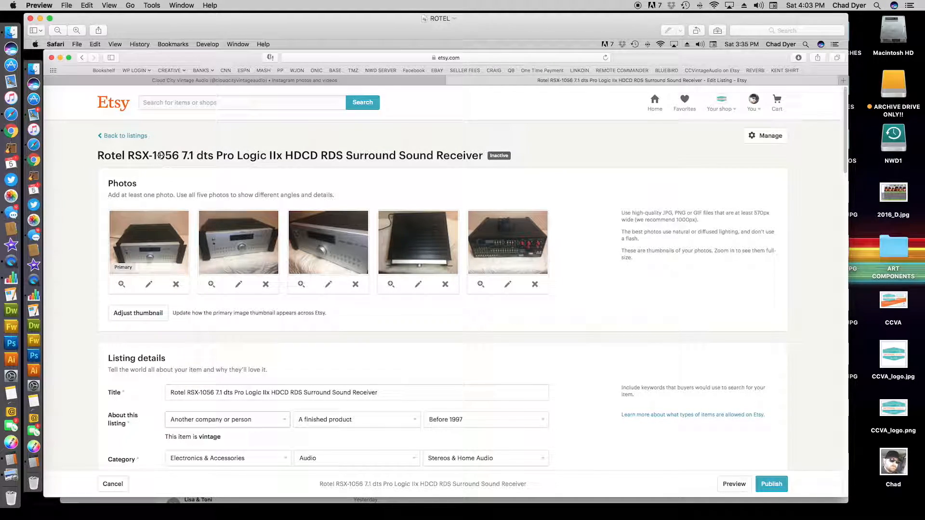
{"action": "mouse_move", "coordinate": [706, 201]}
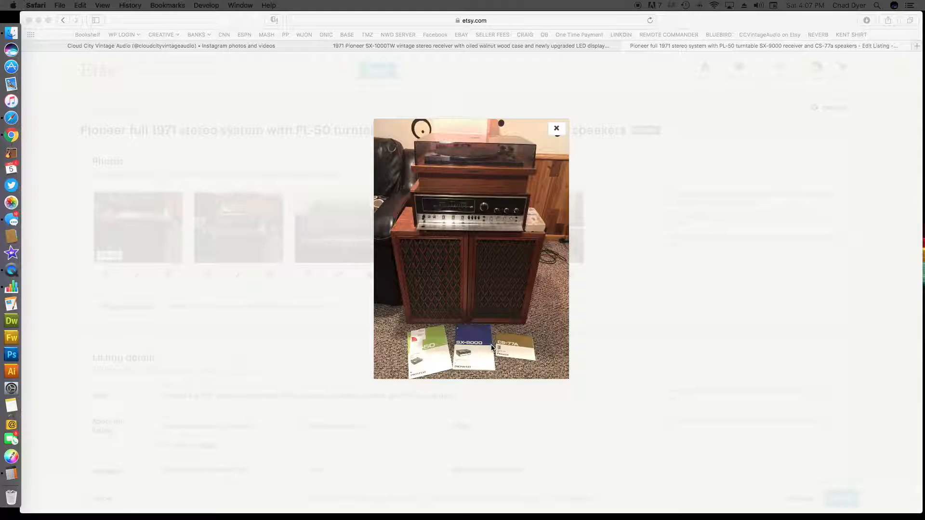
{"action": "mouse_move", "coordinate": [508, 171]}
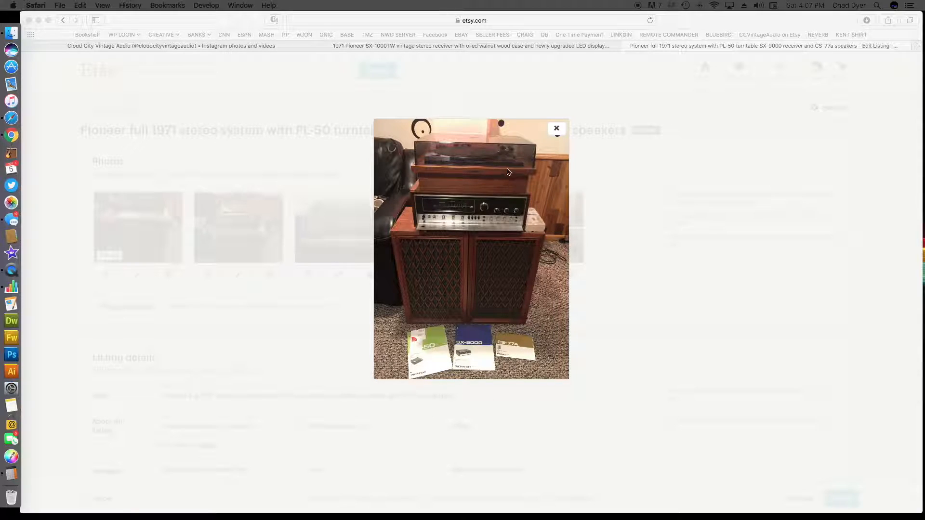
{"action": "mouse_move", "coordinate": [547, 226]}
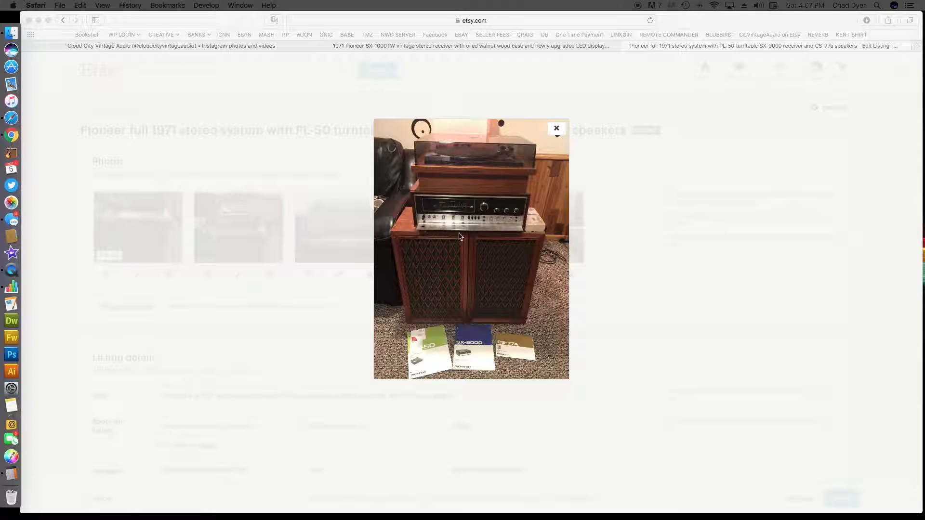
{"action": "mouse_move", "coordinate": [527, 211]}
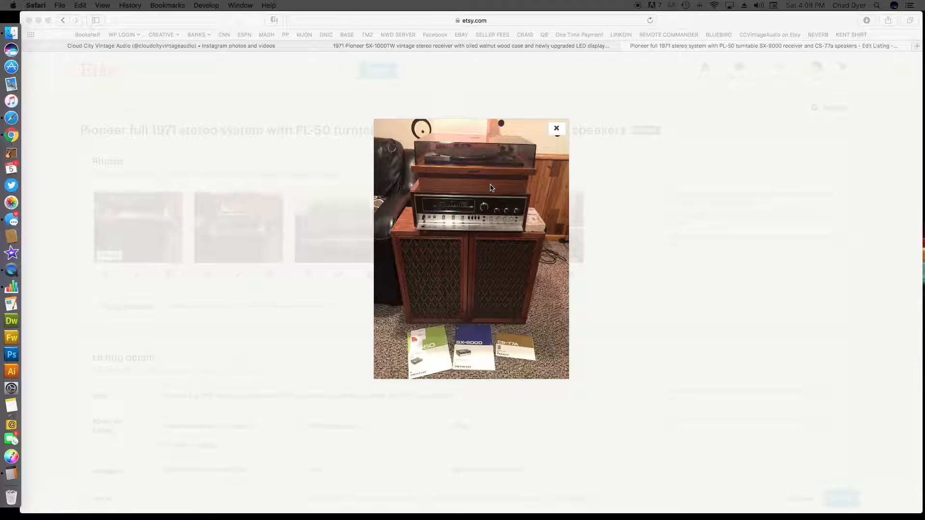
{"action": "mouse_move", "coordinate": [482, 214]}
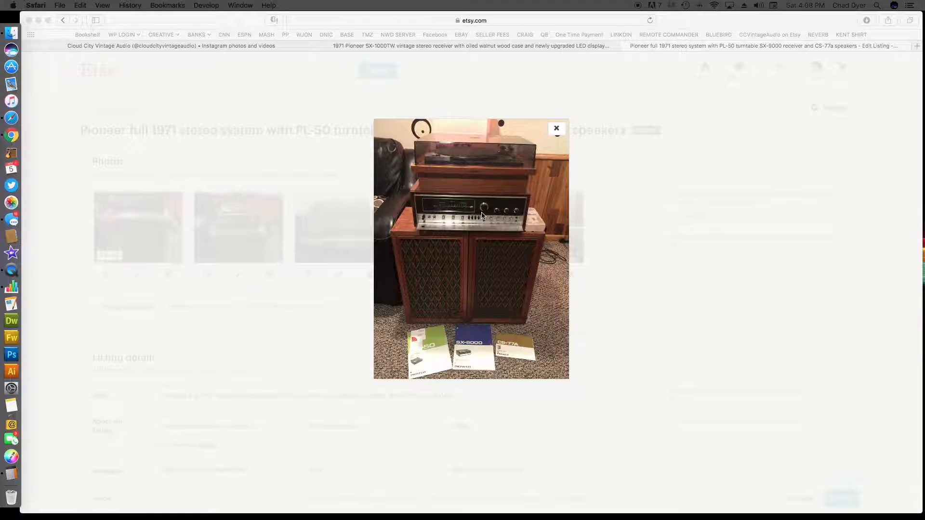
{"action": "mouse_move", "coordinate": [561, 148]}
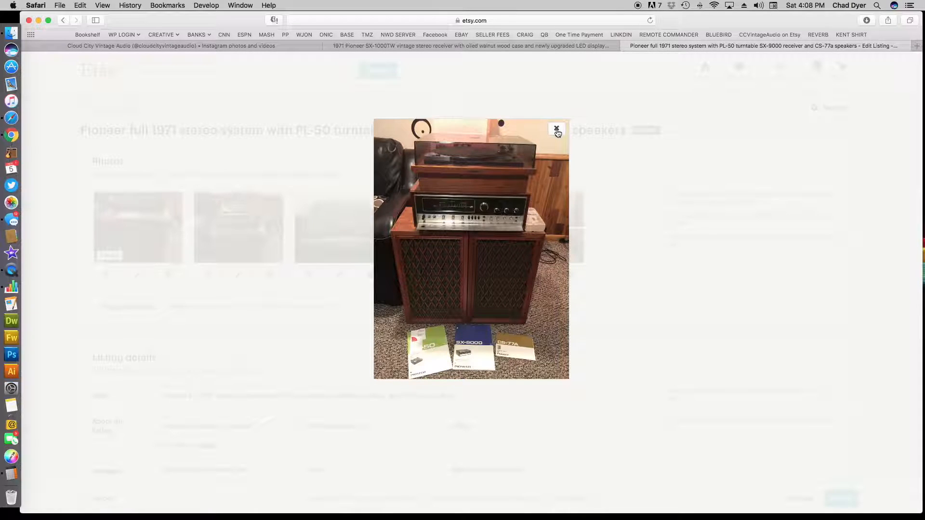
{"action": "left_click", "coordinate": [557, 130]}
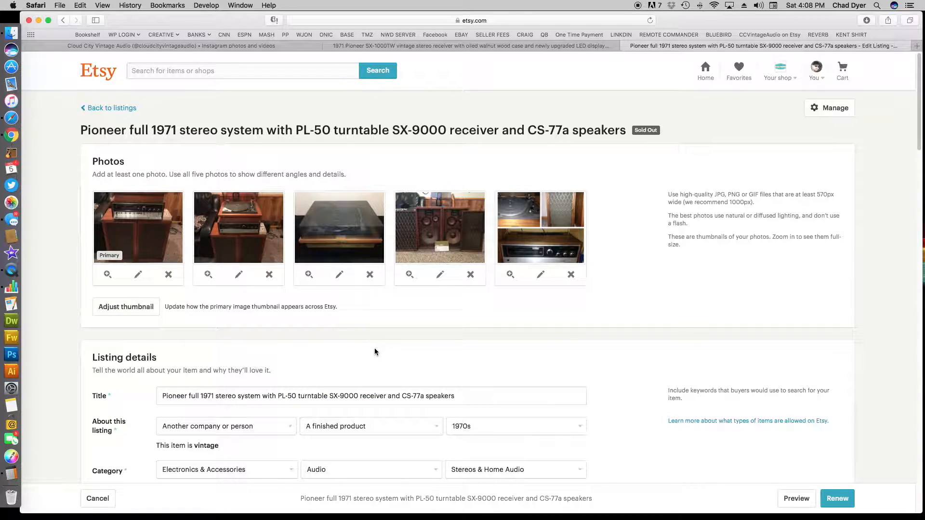
{"action": "mouse_move", "coordinate": [379, 362]}
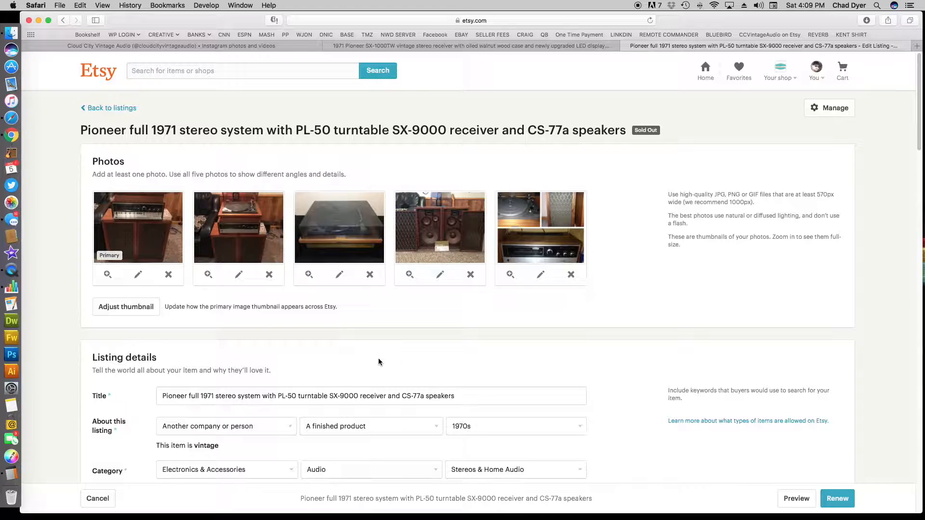
{"action": "scroll", "scroll_direction": "down", "scroll_amount": 3}
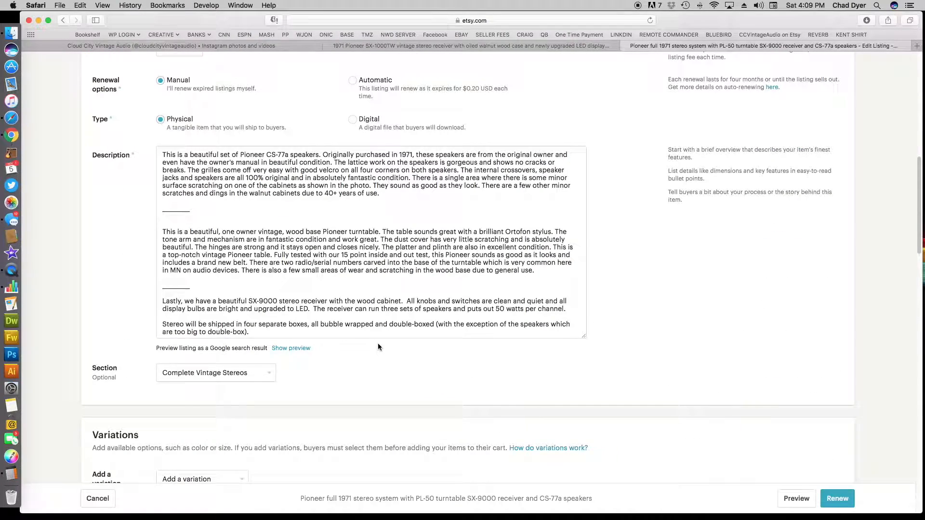
{"action": "scroll", "scroll_direction": "down", "scroll_amount": 3}
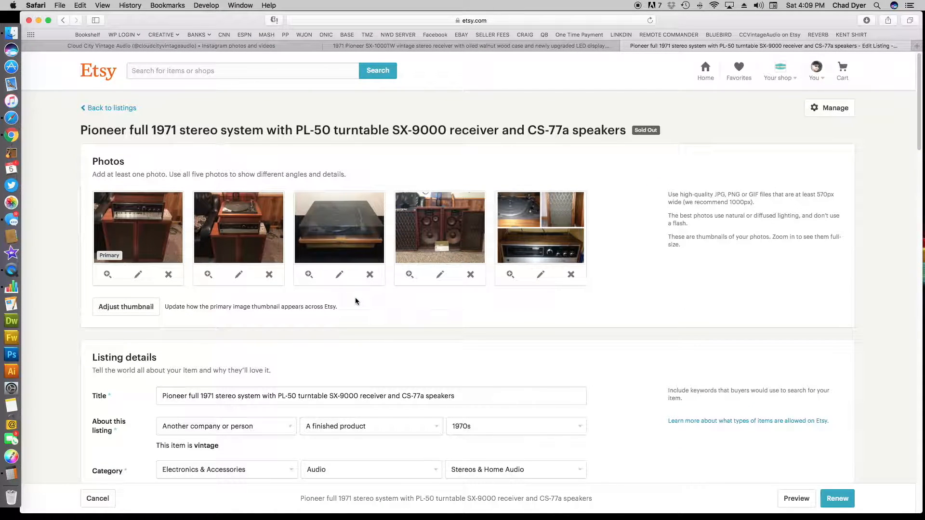
{"action": "mouse_move", "coordinate": [486, 315]}
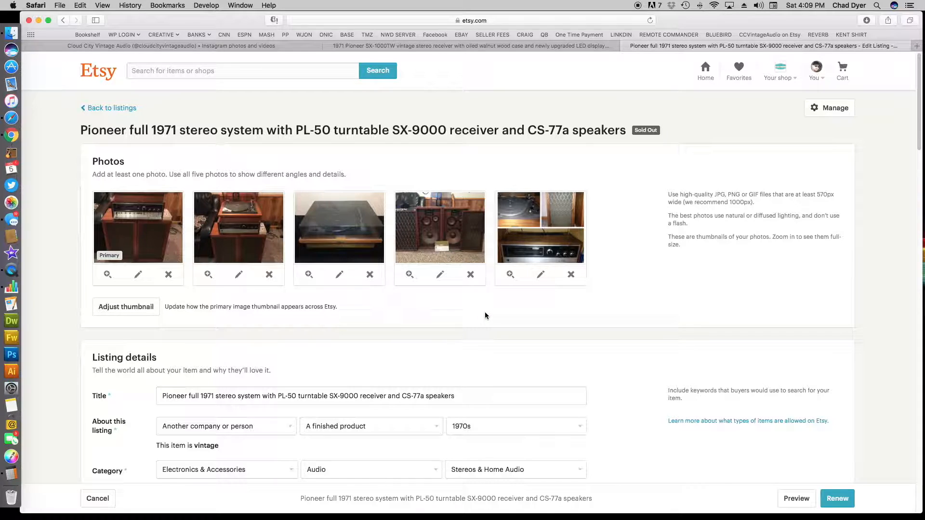